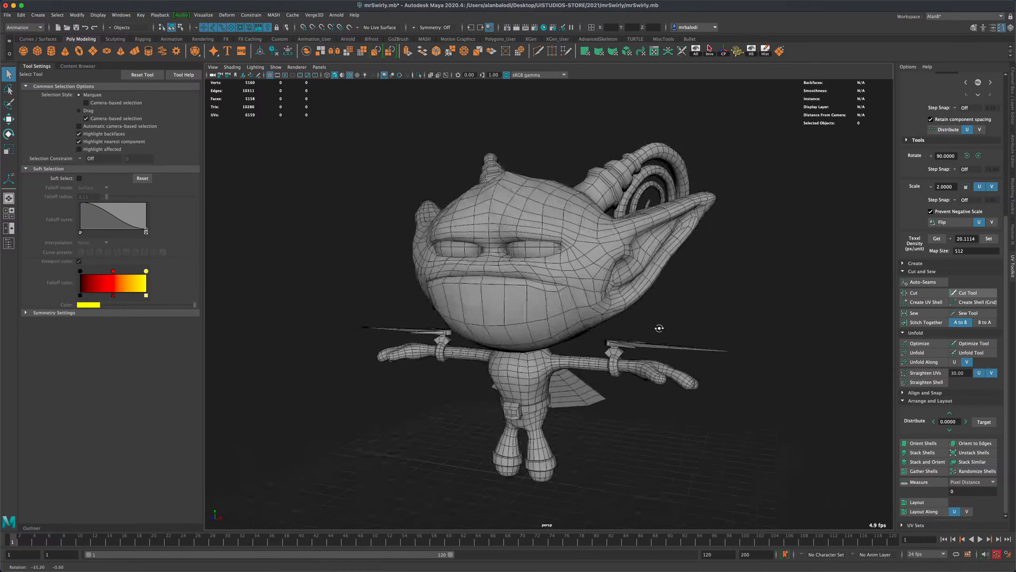
# Inspect the Mr Swirly model from all sides, select the whole mesh and bring up the Visualize menu
pyautogui.moveTo(659, 327); pyautogui.dragTo(563, 331)
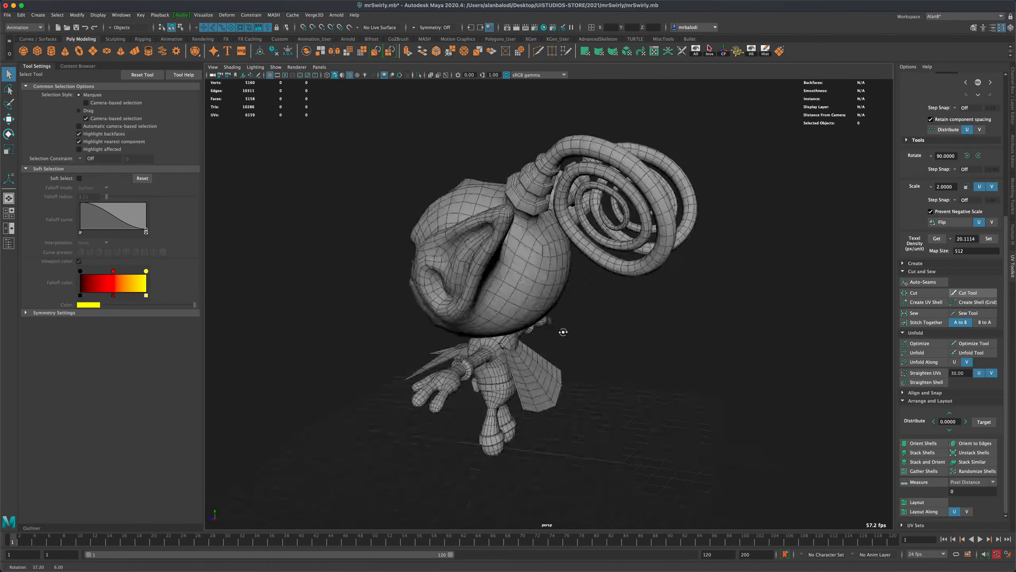
pyautogui.moveTo(563, 332); pyautogui.dragTo(503, 348)
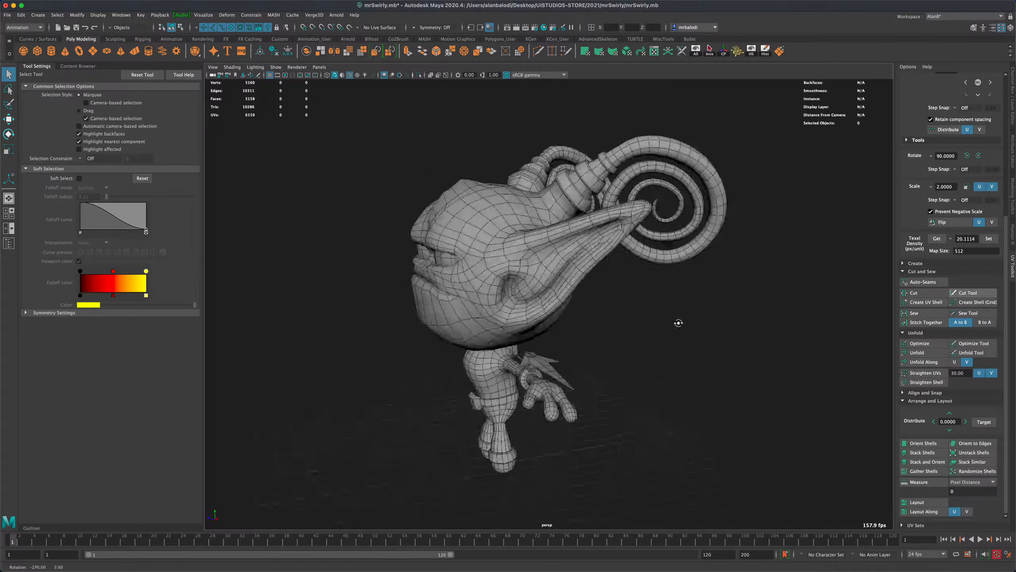
pyautogui.moveTo(679, 323); pyautogui.dragTo(694, 321)
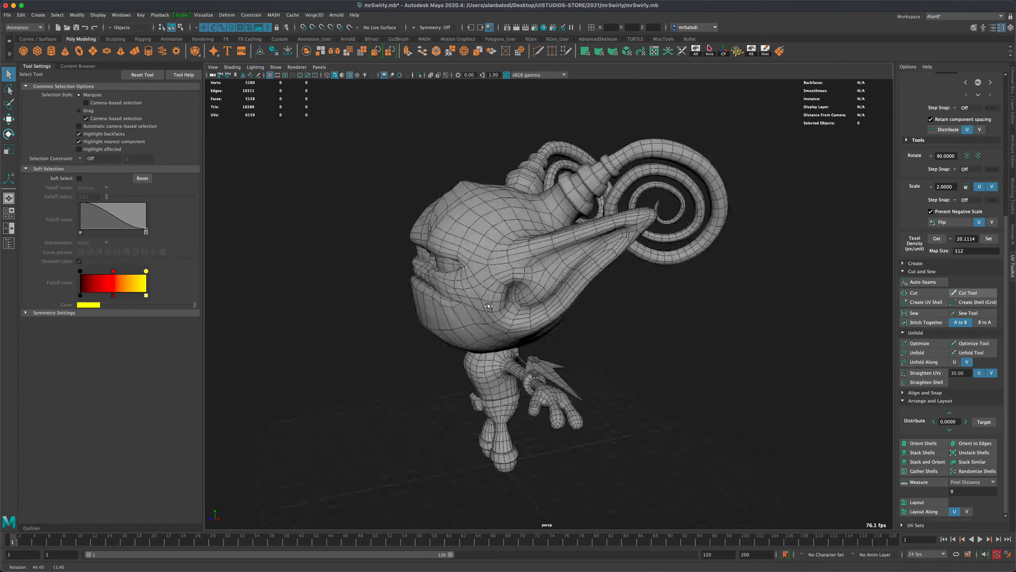
pyautogui.moveTo(490, 306); pyautogui.dragTo(399, 286)
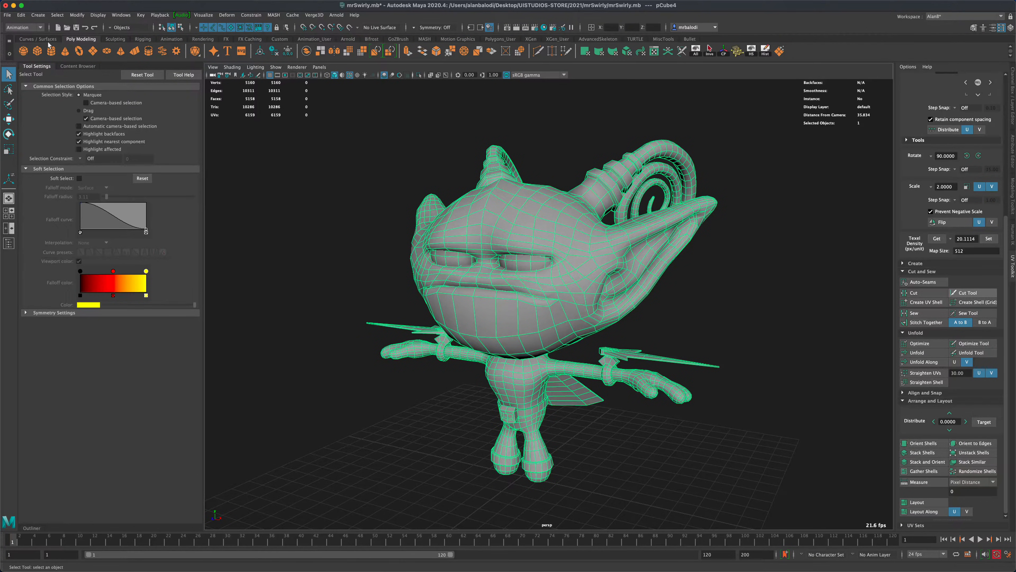
pyautogui.click(23, 27)
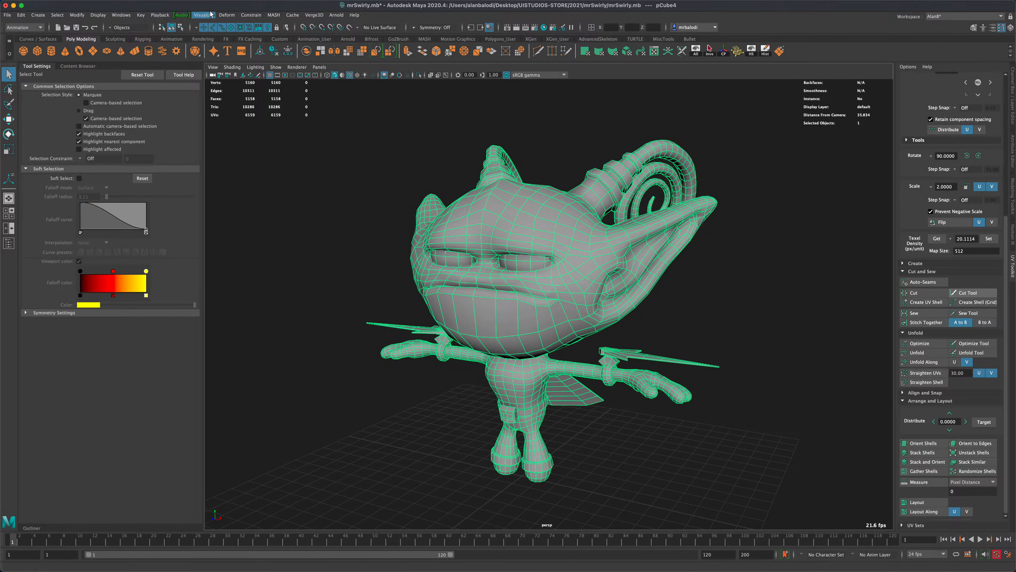
pyautogui.click(203, 15)
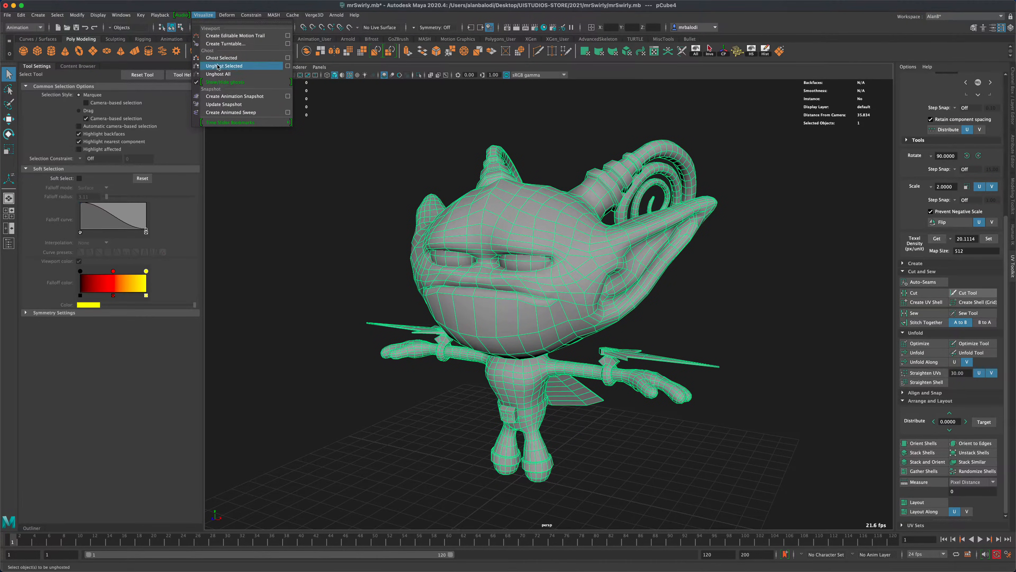
# Create a clockwise 300-frame turntable camera animation around the selected character
pyautogui.click(225, 44)
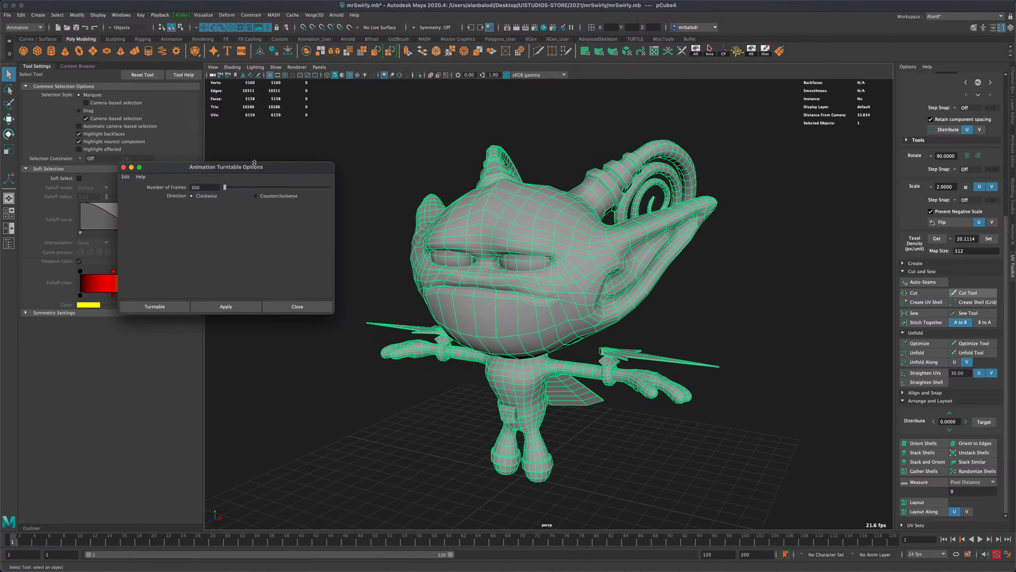
pyautogui.moveTo(226, 167); pyautogui.dragTo(312, 142)
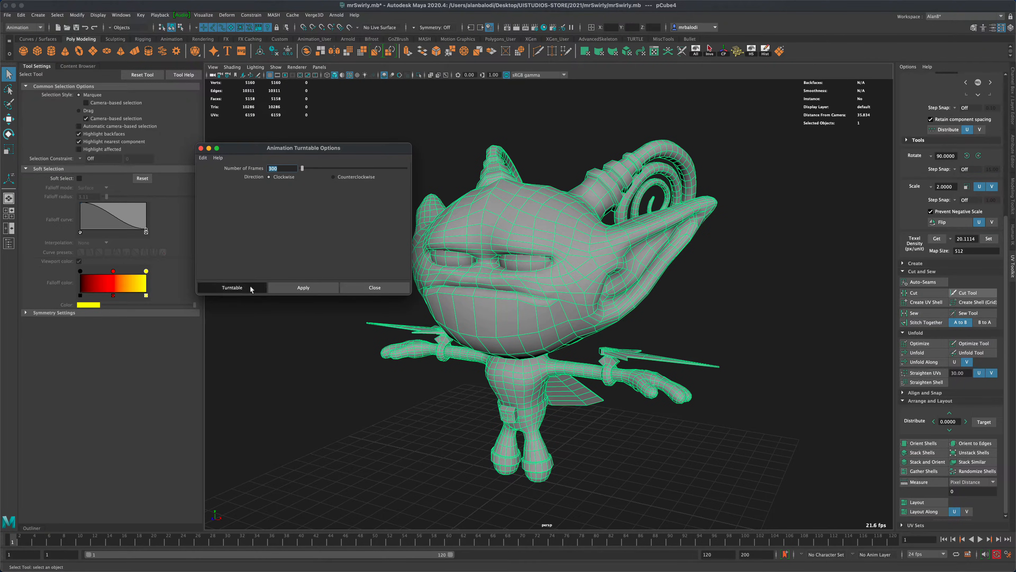
pyautogui.click(231, 287)
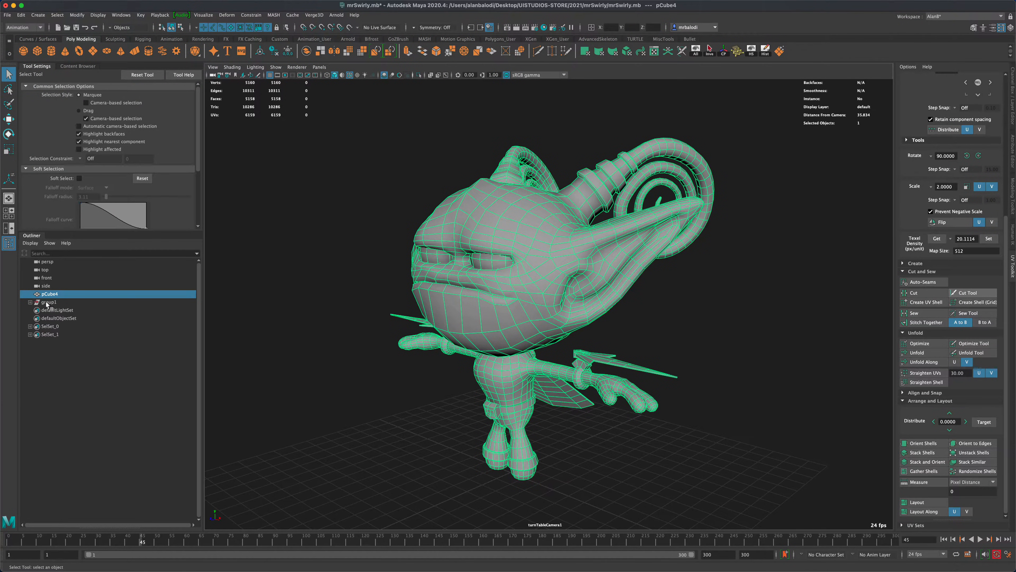
# Select turnTableCamera1 inside group1 in the Outliner
pyautogui.click(50, 301)
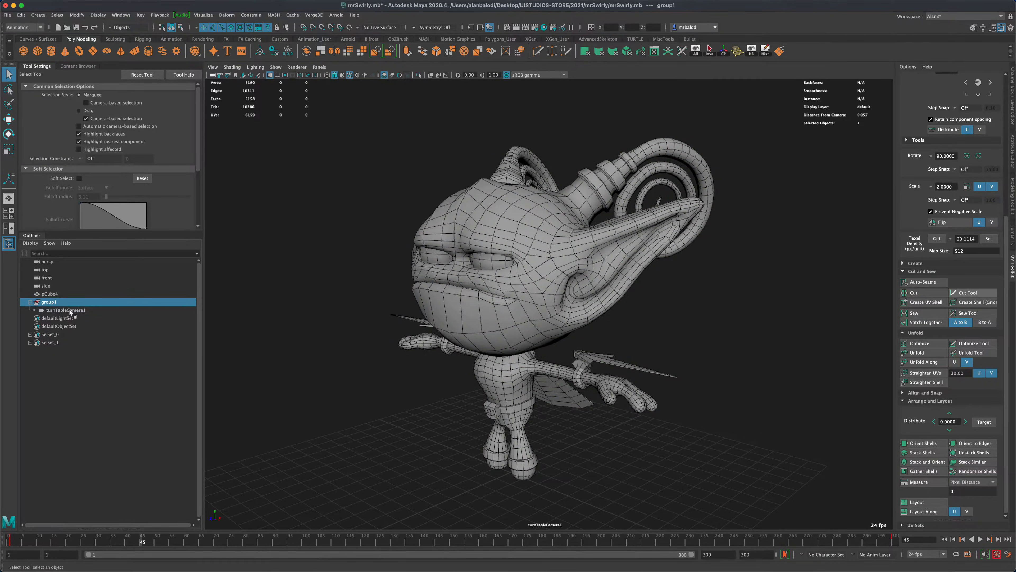
pyautogui.click(63, 310)
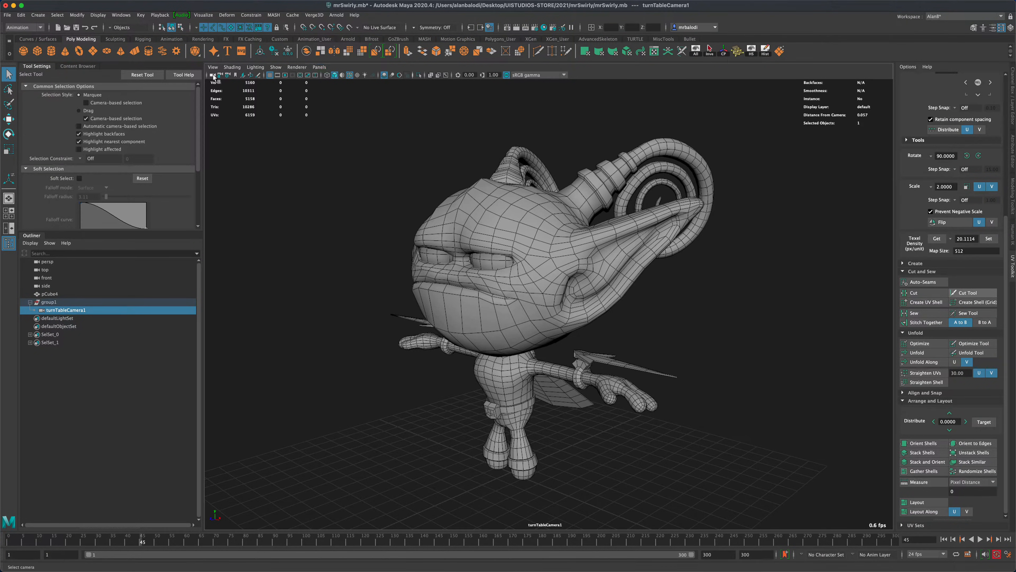
# Switch the panel to persp, back to turnTableCamera1, and play the turntable animation
pyautogui.click(213, 74)
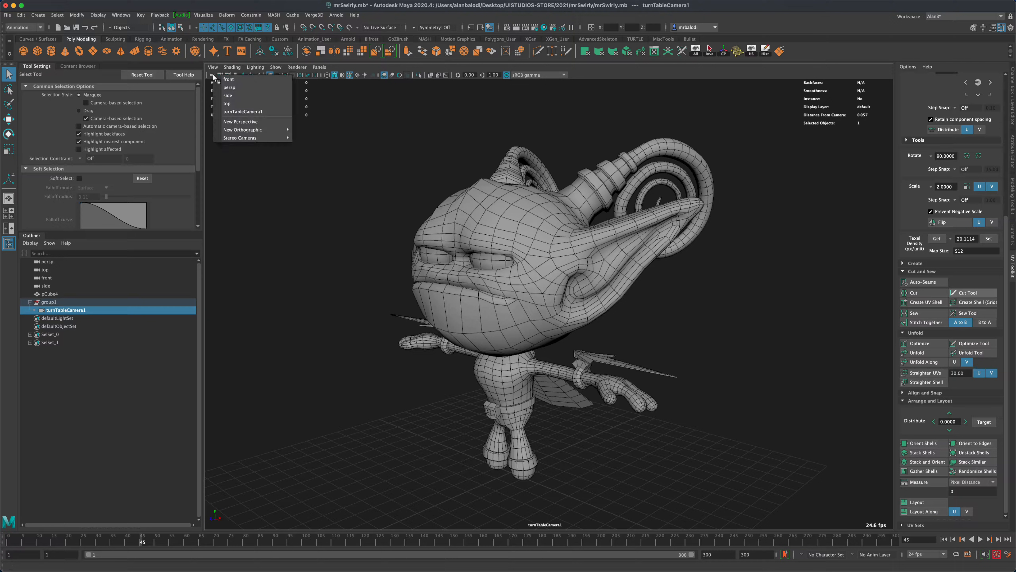
pyautogui.moveTo(253, 111)
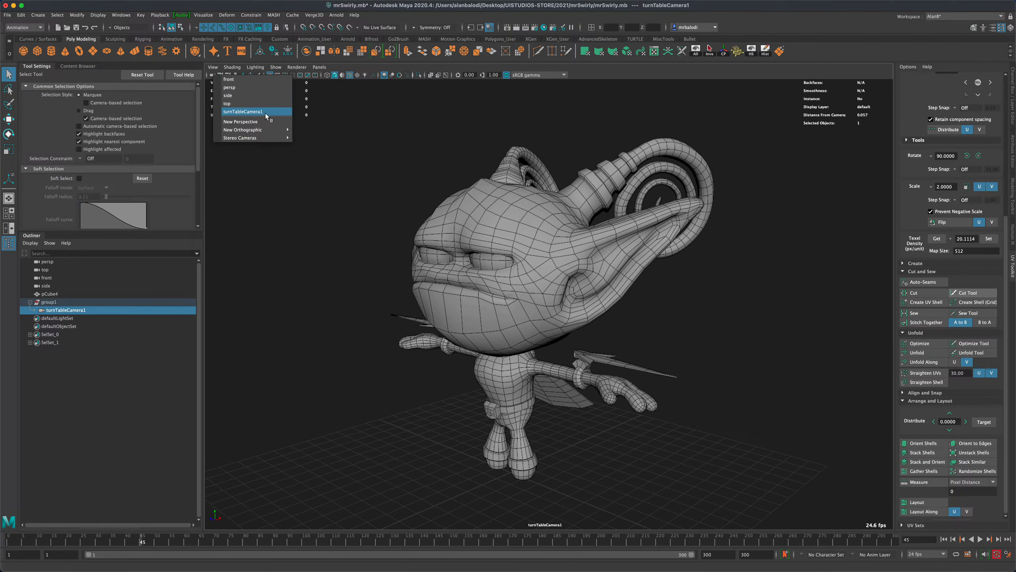
pyautogui.moveTo(244, 87)
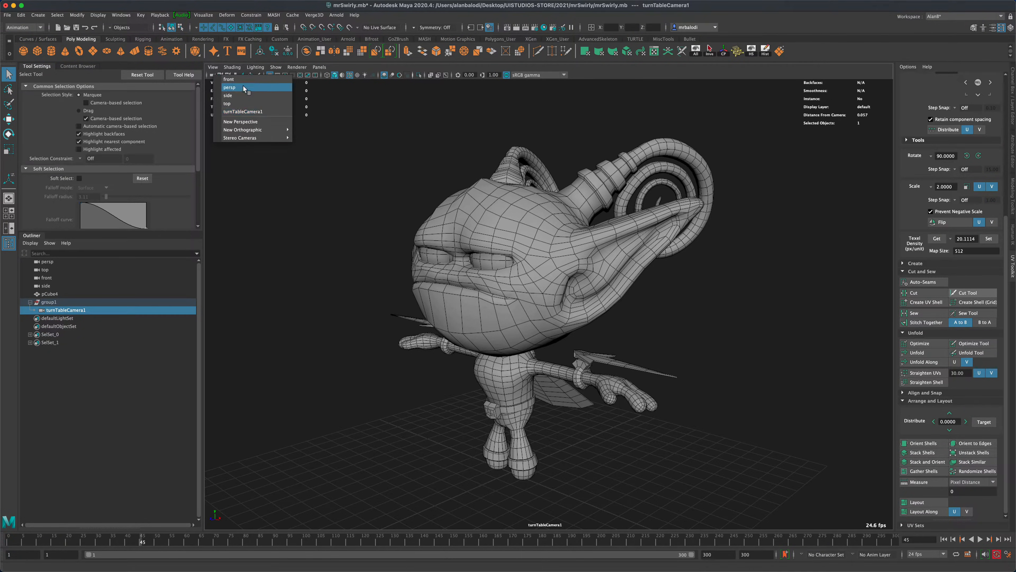
pyautogui.click(229, 87)
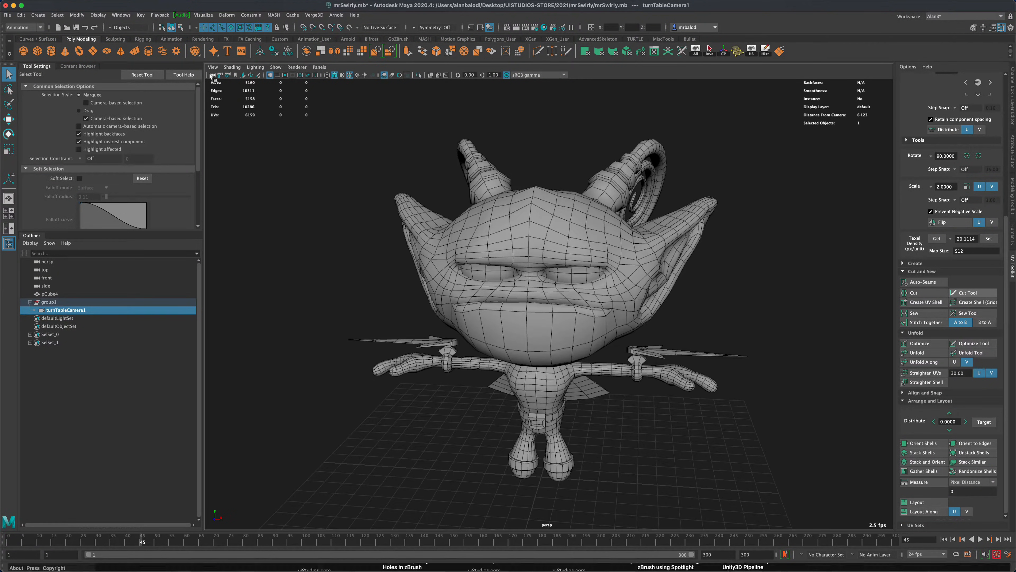
pyautogui.click(212, 67)
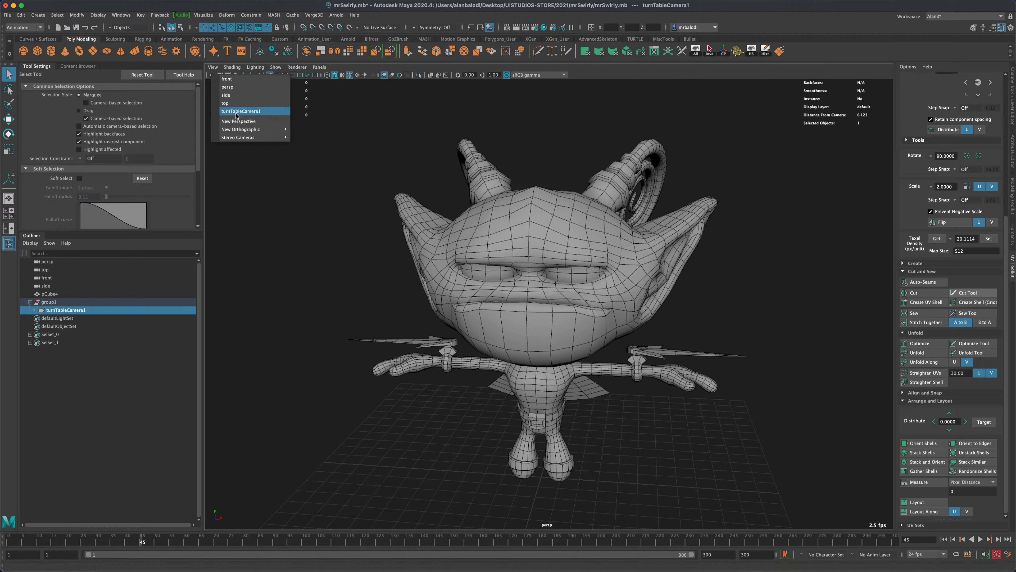
pyautogui.click(240, 110)
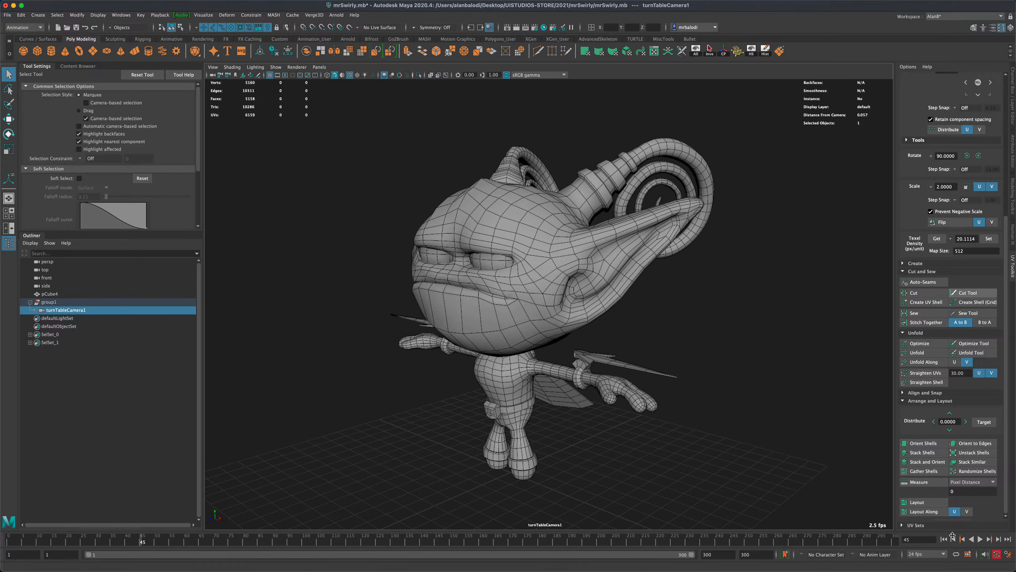
pyautogui.click(981, 539)
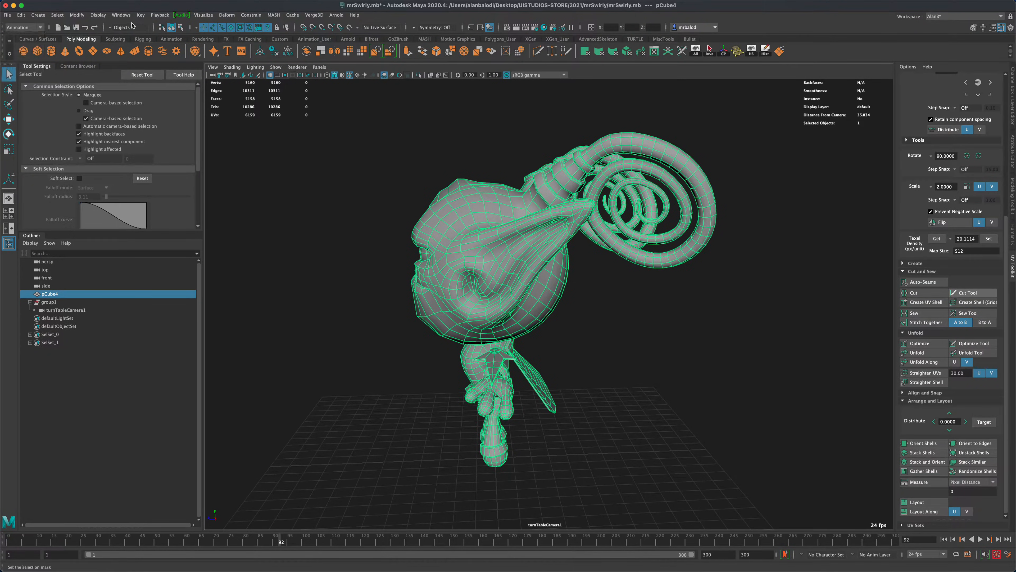
# Open the Graph Editor showing group1's Rotate Y curve across 300 frames
pyautogui.click(121, 15)
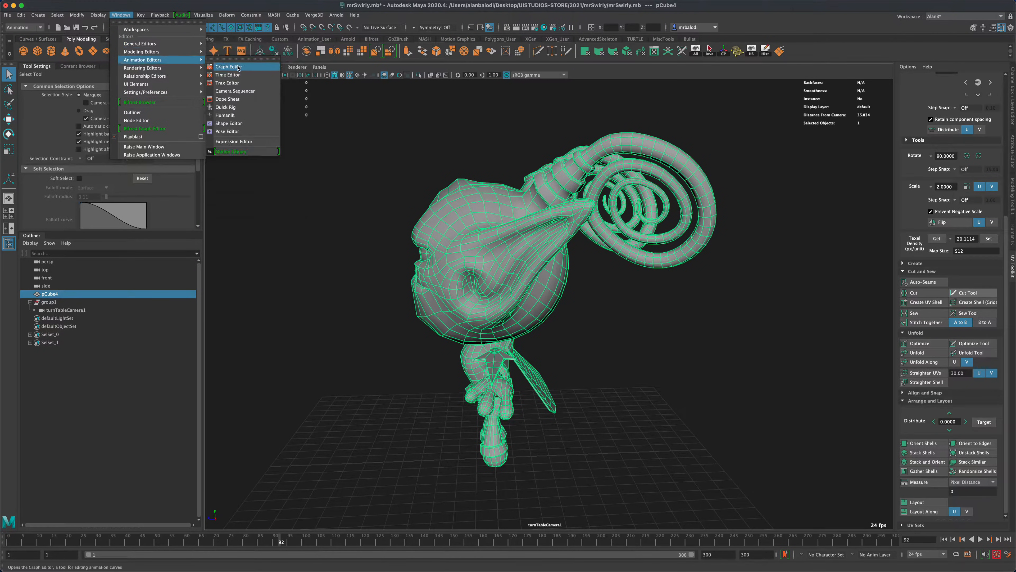
pyautogui.click(227, 67)
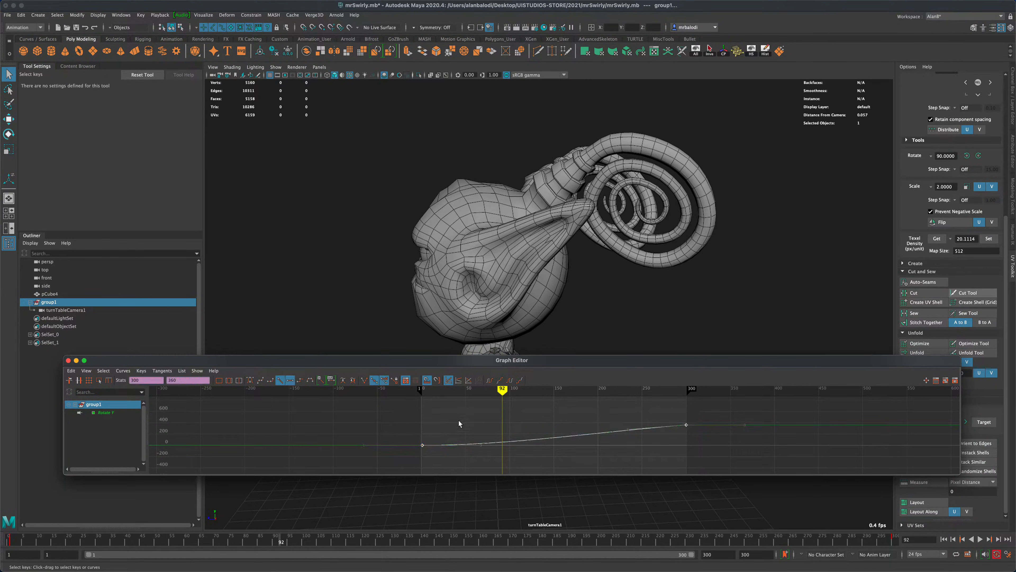
# Give the Rotate Y keys linear tangents for a constant-speed spin
pyautogui.click(282, 381)
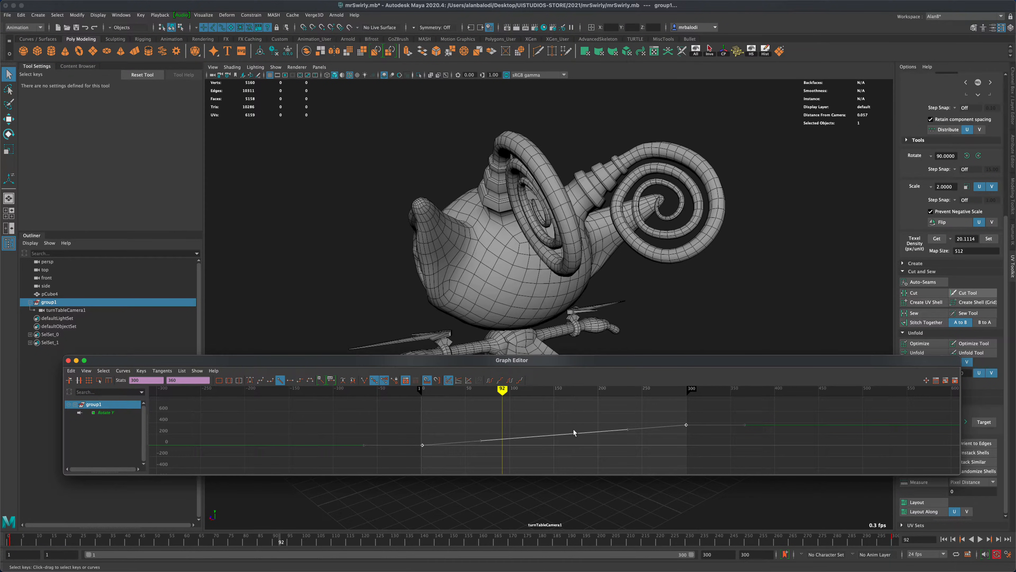
pyautogui.moveTo(403, 400)
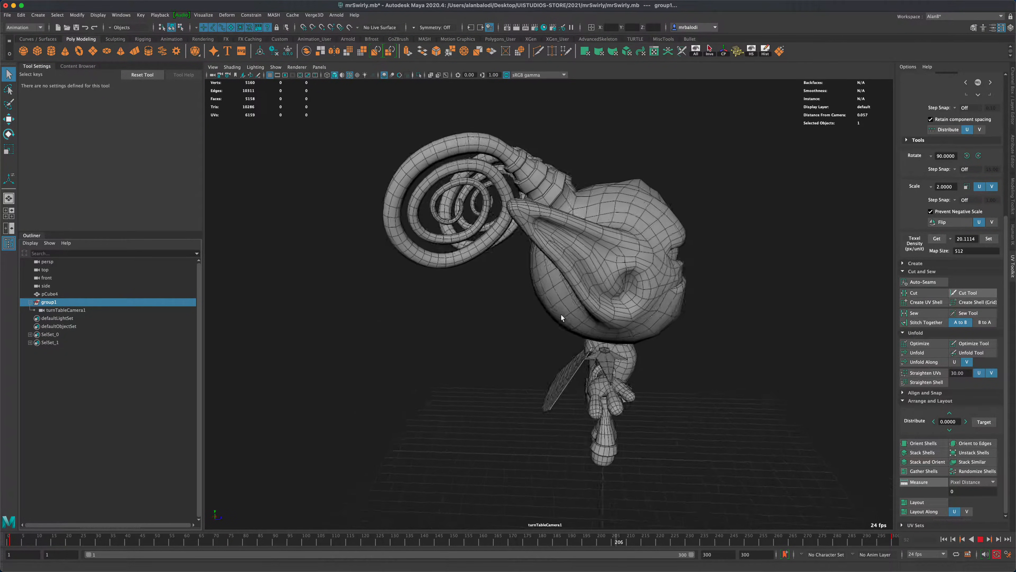
# Stop playback and replay the linear turntable from the first frame at 24 fps
pyautogui.click(981, 538)
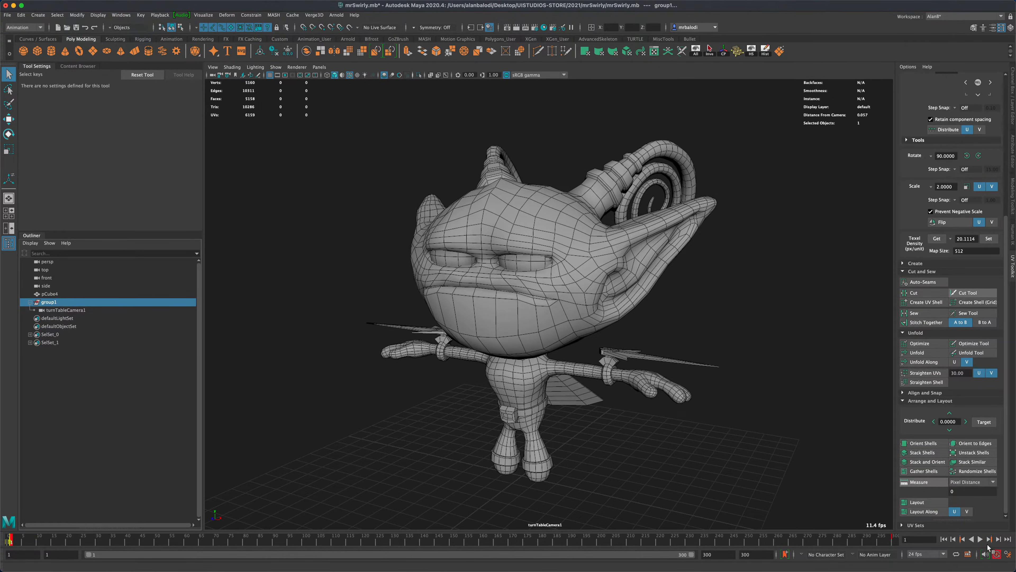
pyautogui.click(984, 539)
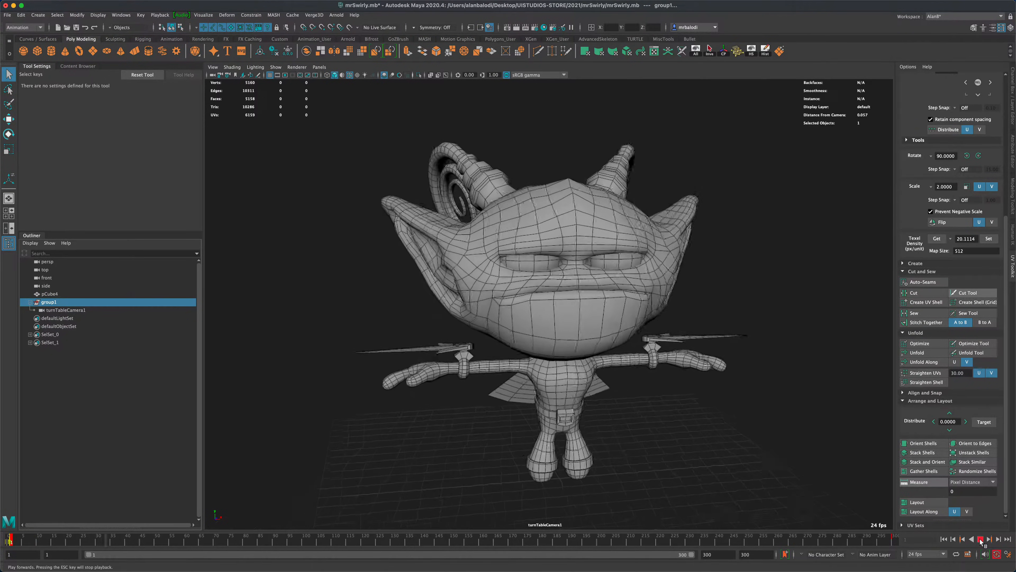